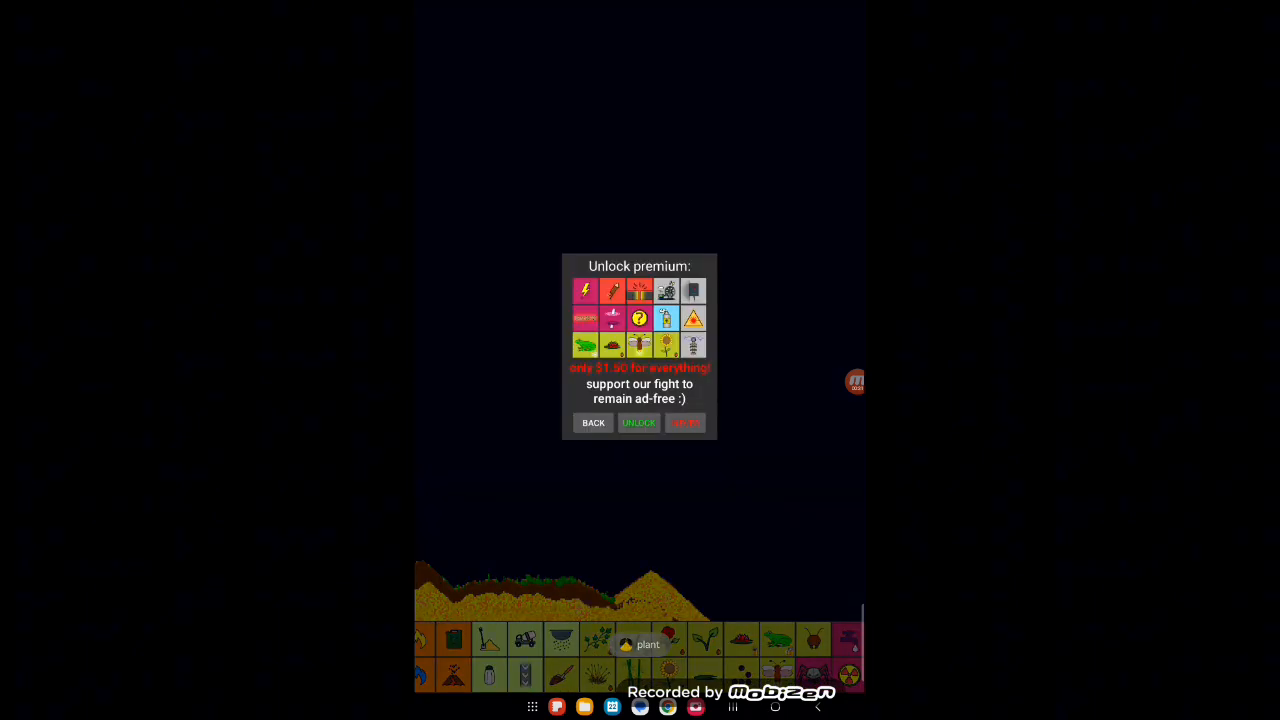
Step: Close the Unlock premium popup with Back to return to the sand-and-soil canvas
{"action": "left_click", "coordinate": [593, 422]}
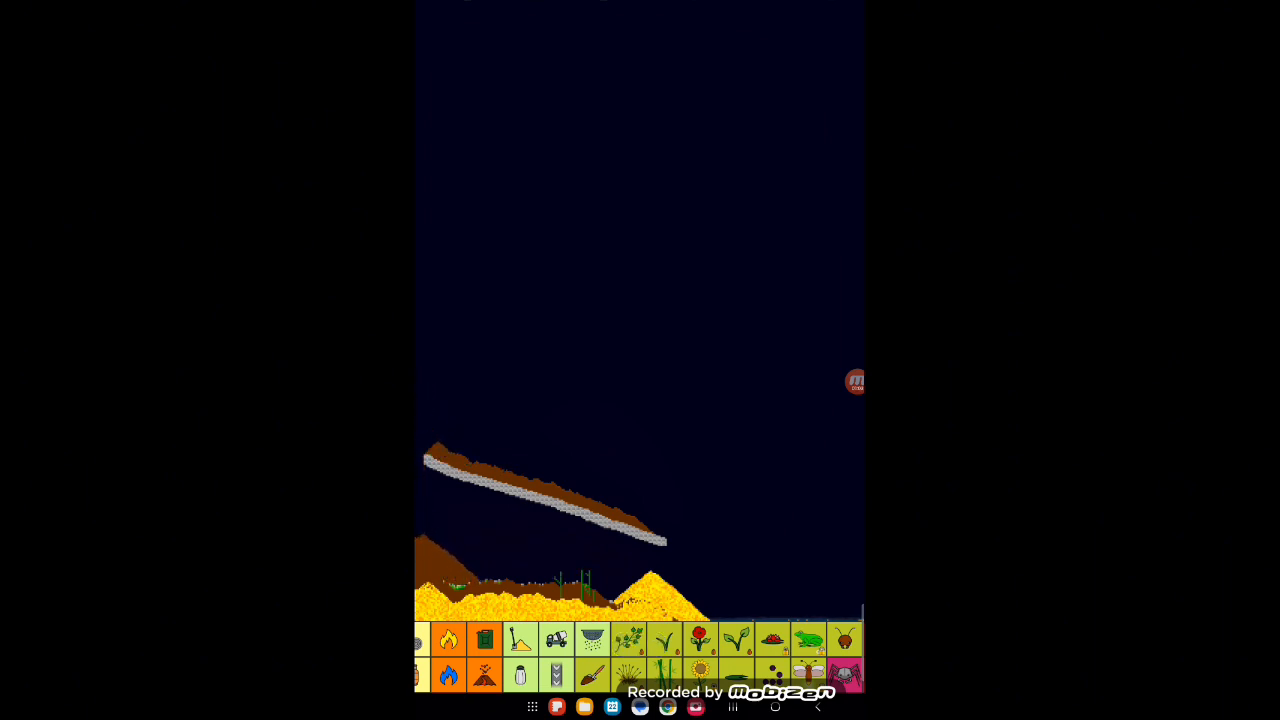
Step: Select the stone wall material for the slanted ledge
{"action": "left_click", "coordinate": [621, 646]}
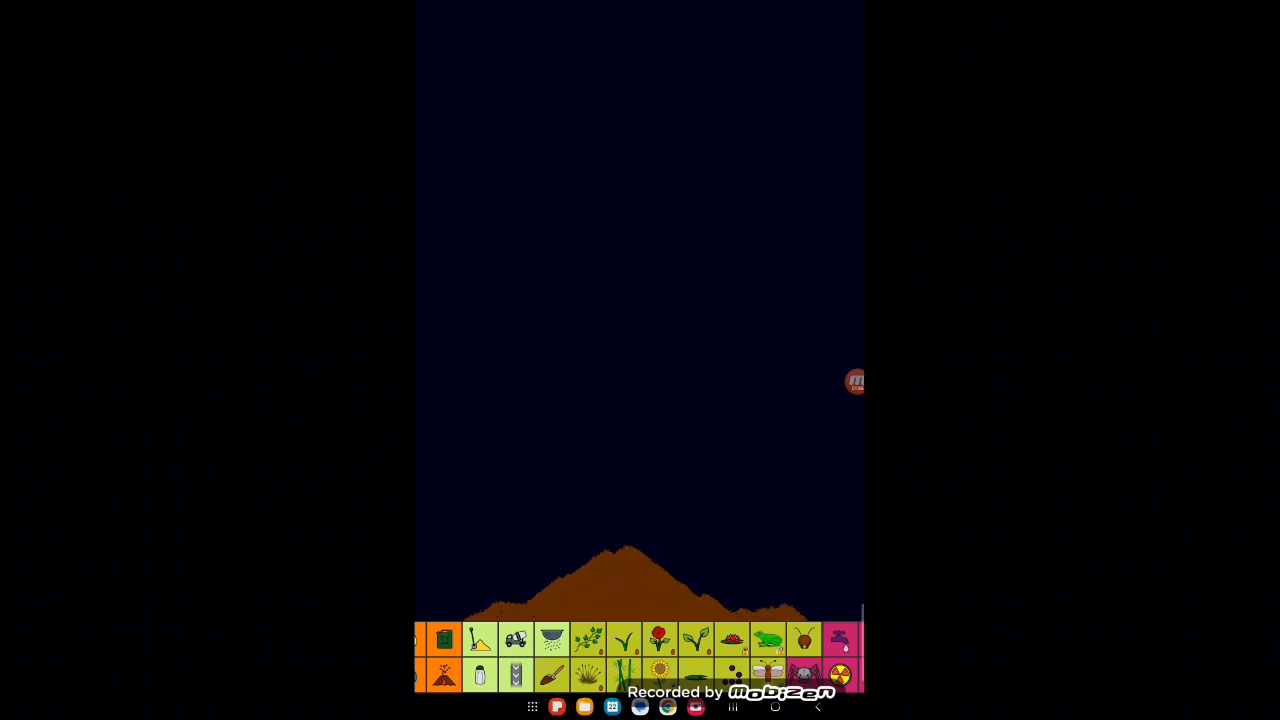
Step: Select grass to paint over the soil mound
{"action": "left_click", "coordinate": [621, 642]}
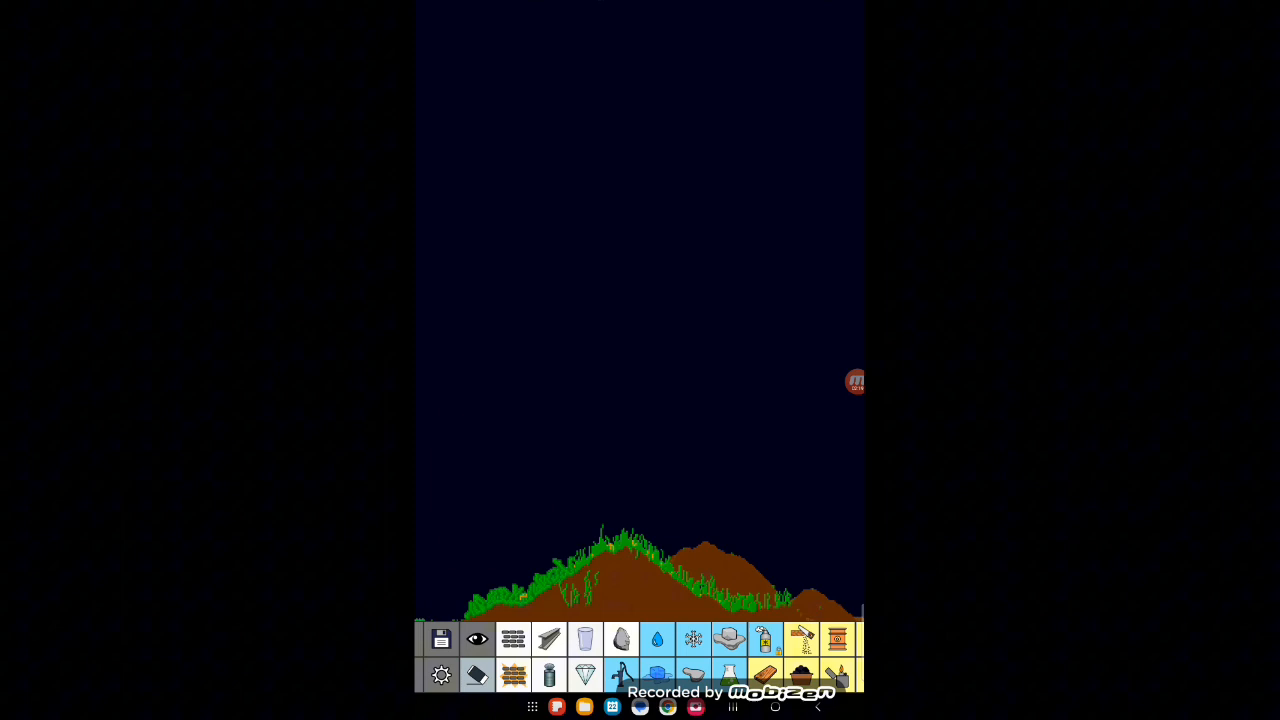
Step: Pick stone, then water, to place right of the hill
{"action": "left_click", "coordinate": [656, 638]}
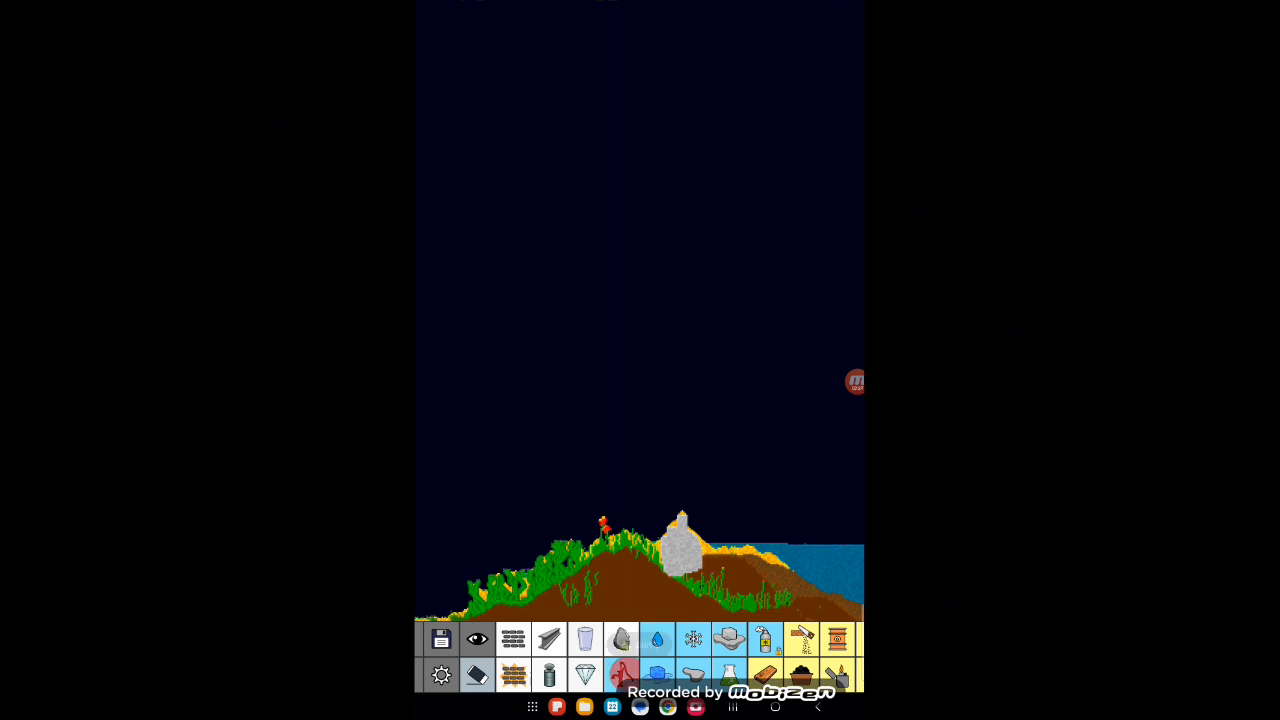
{"action": "left_click", "coordinate": [638, 639]}
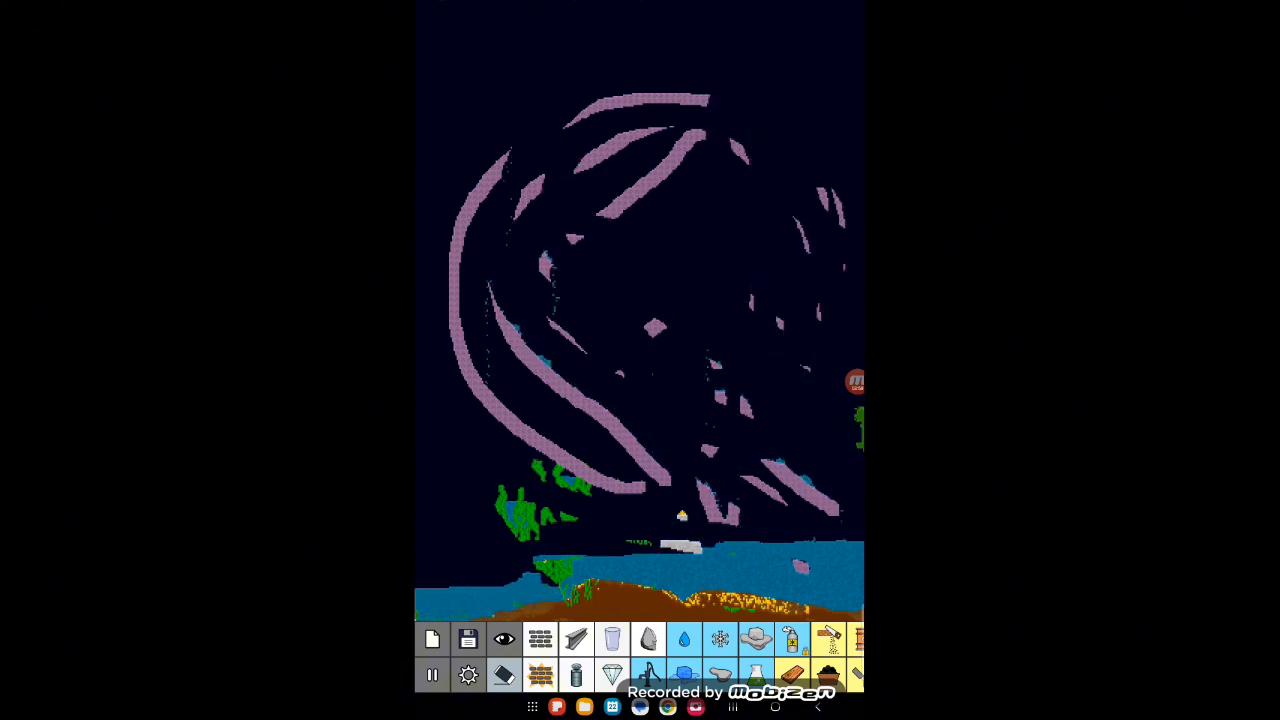
Step: Pick a pink element for scribbling across the sky
{"action": "left_click", "coordinate": [855, 381]}
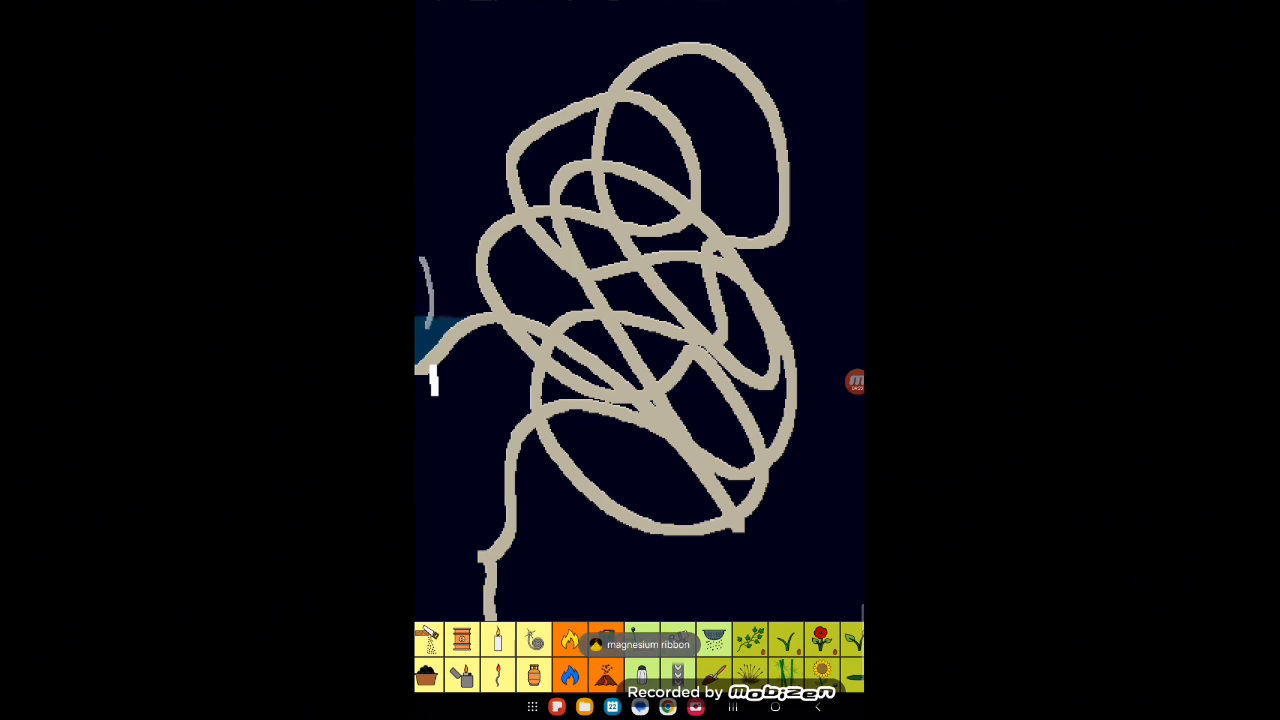
{"action": "mouse_move", "coordinate": [632, 642]}
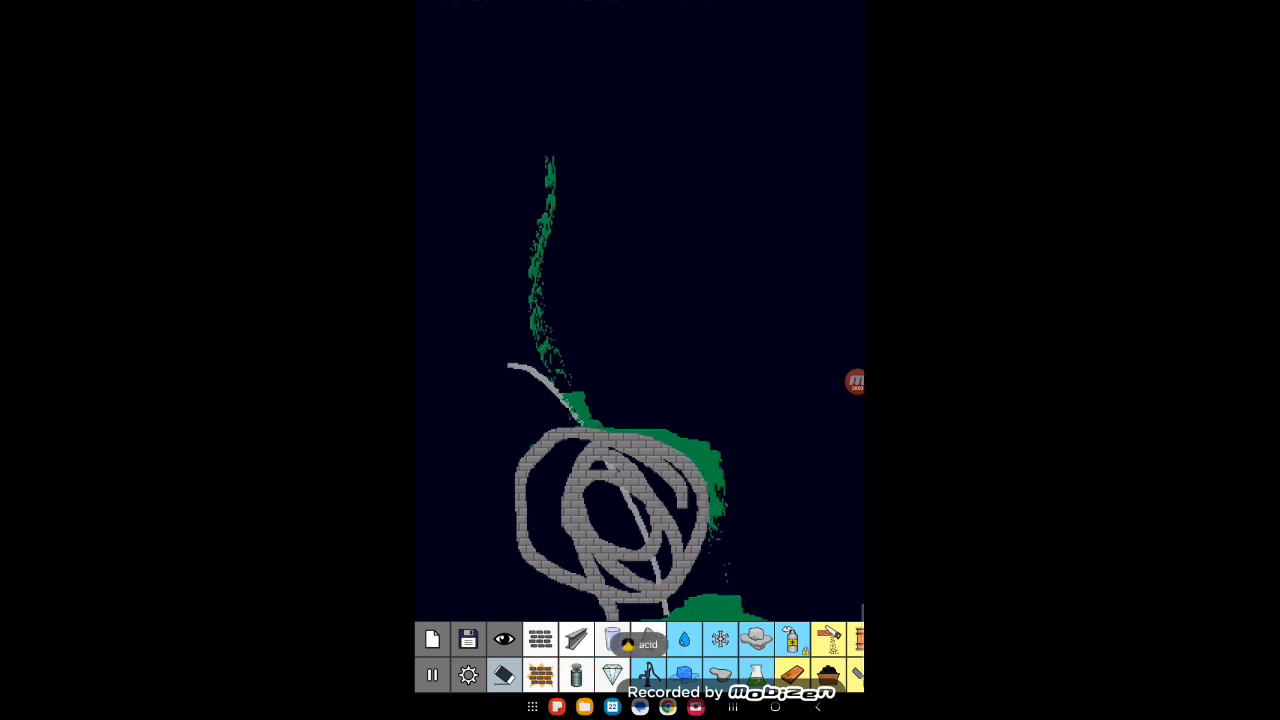
Step: Switch from acid to another palette material
{"action": "left_click", "coordinate": [611, 640]}
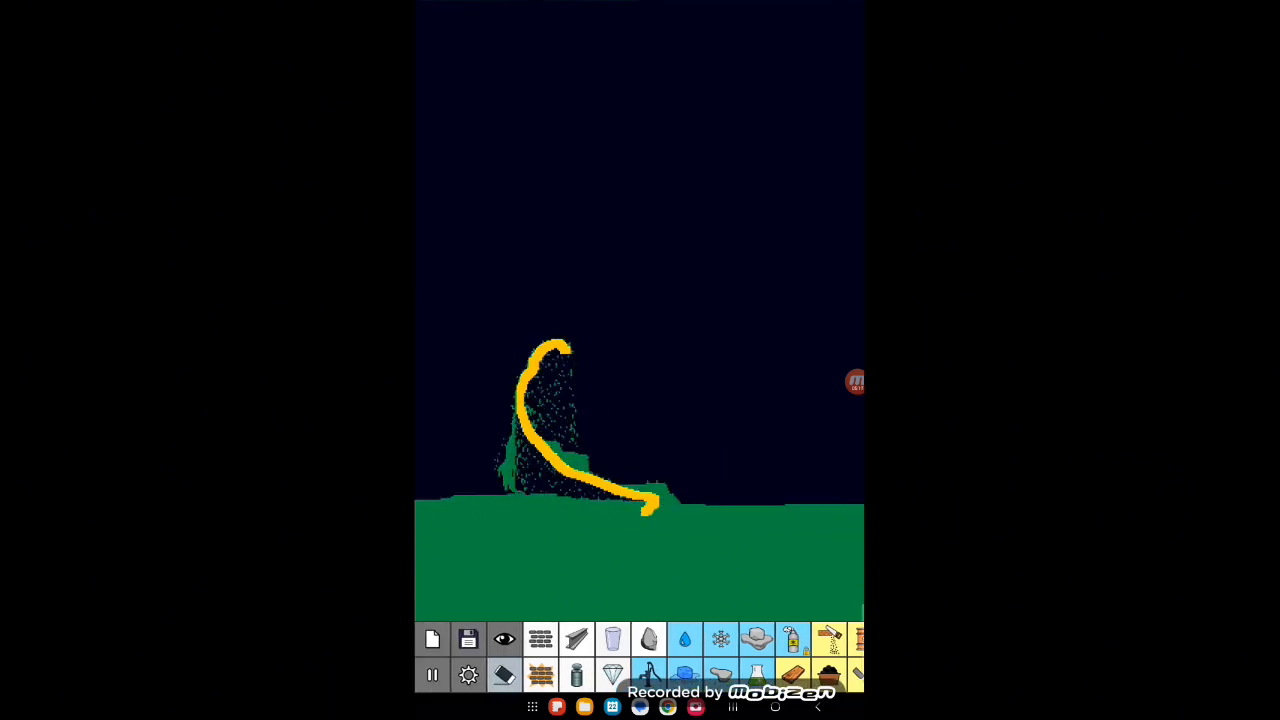
{"action": "left_click", "coordinate": [612, 639]}
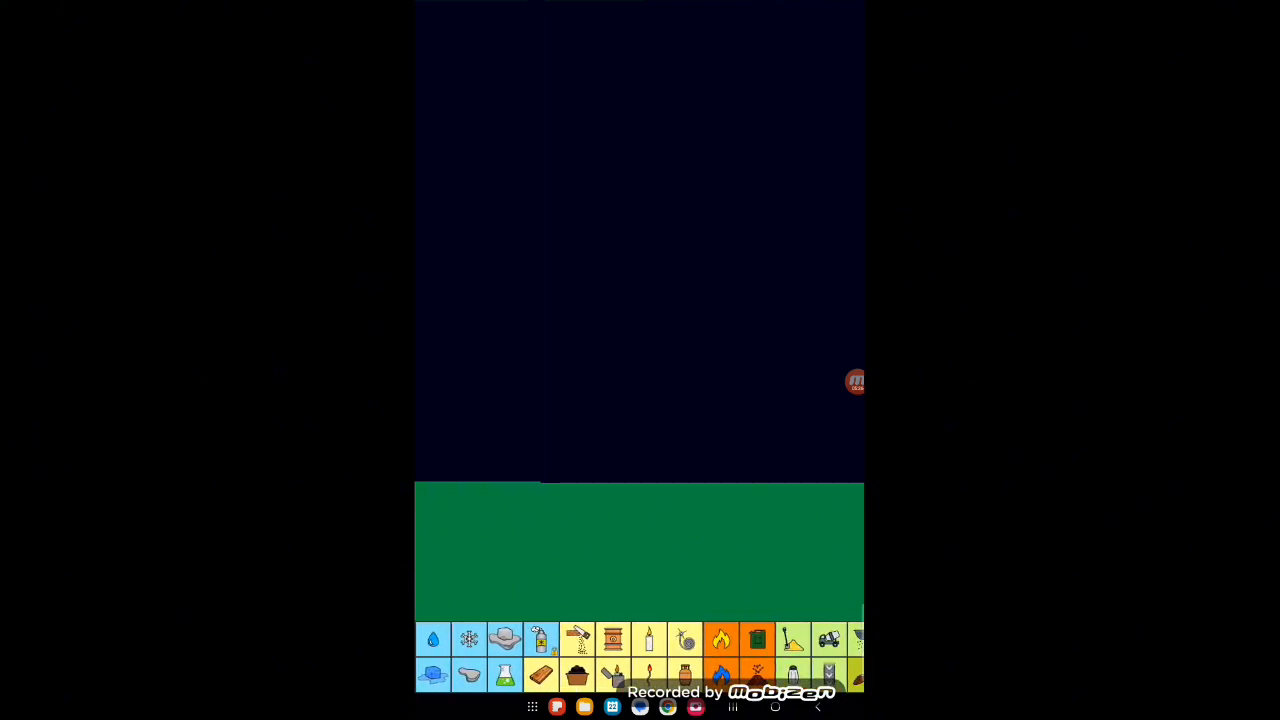
Step: Pour a blue water pool across the green ground, then pick the next material
{"action": "scroll", "scroll_direction": "left", "scroll_amount": 3}
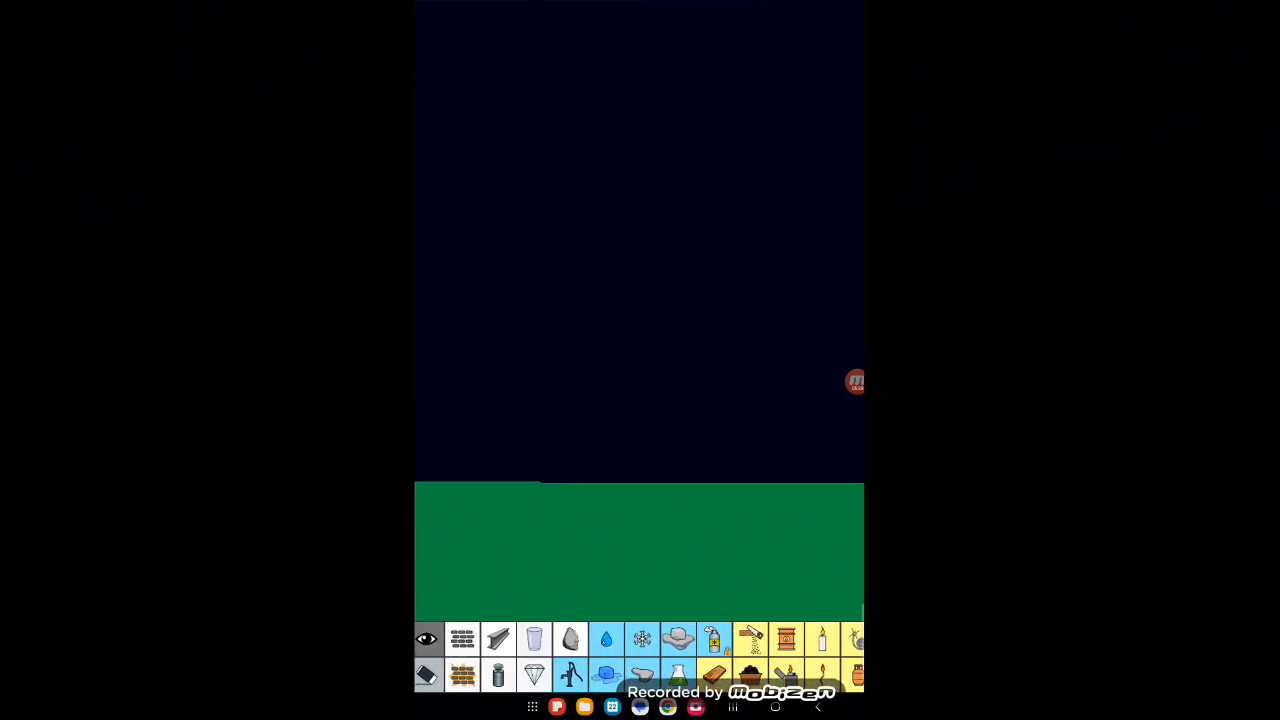
{"action": "left_click_drag", "start_coordinate": [497, 400], "coordinate": [707, 630]}
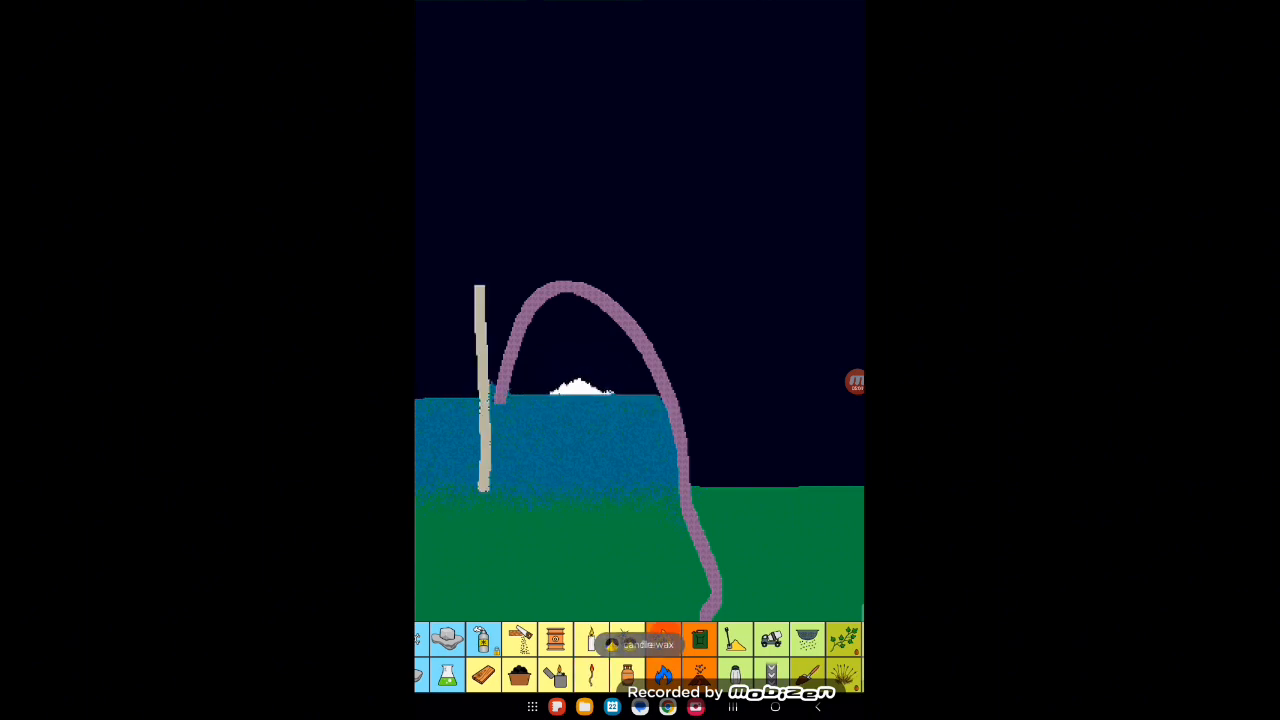
{"action": "left_click", "coordinate": [631, 645]}
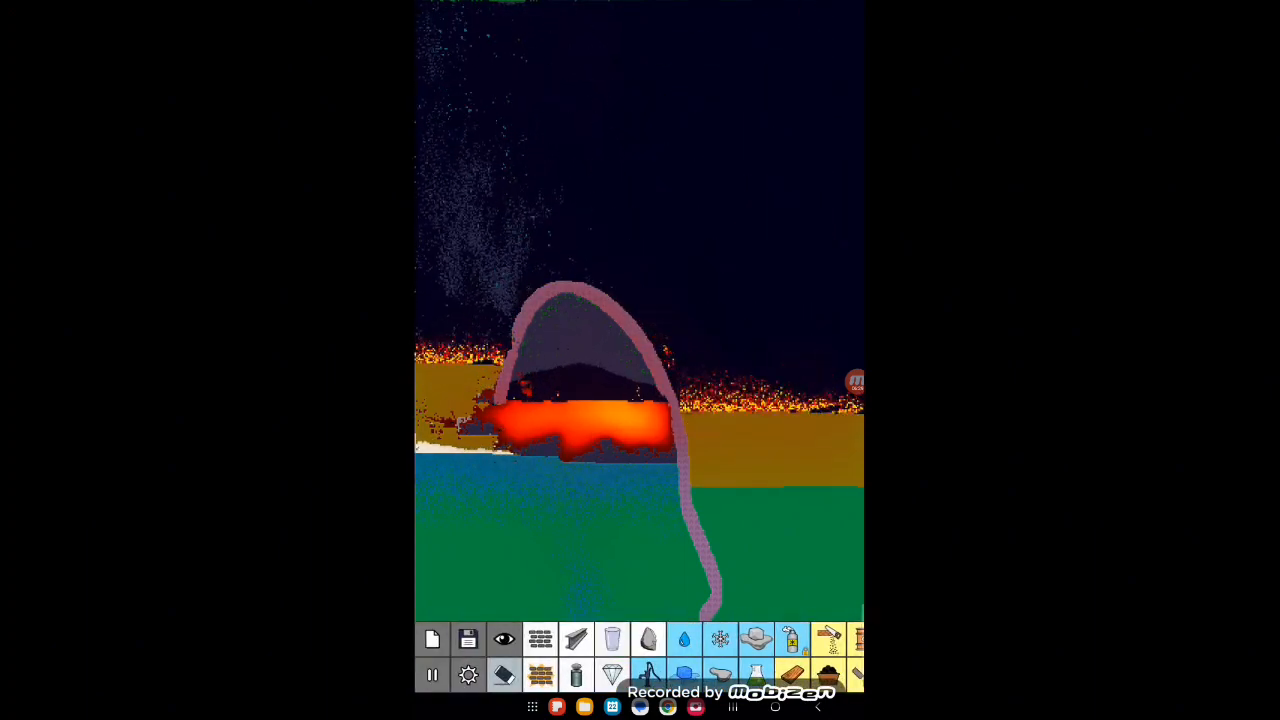
Step: Wipe the burning arch scene off the canvas
{"action": "left_click", "coordinate": [611, 638]}
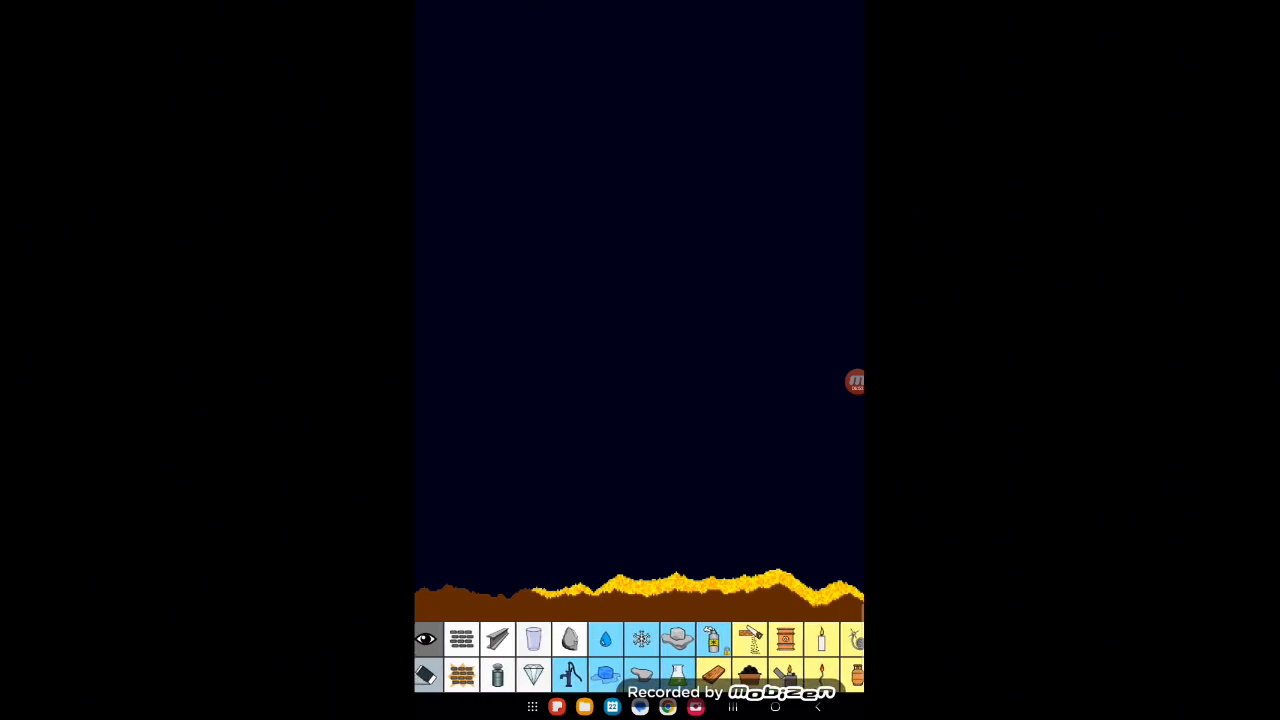
{"action": "left_click", "coordinate": [605, 640]}
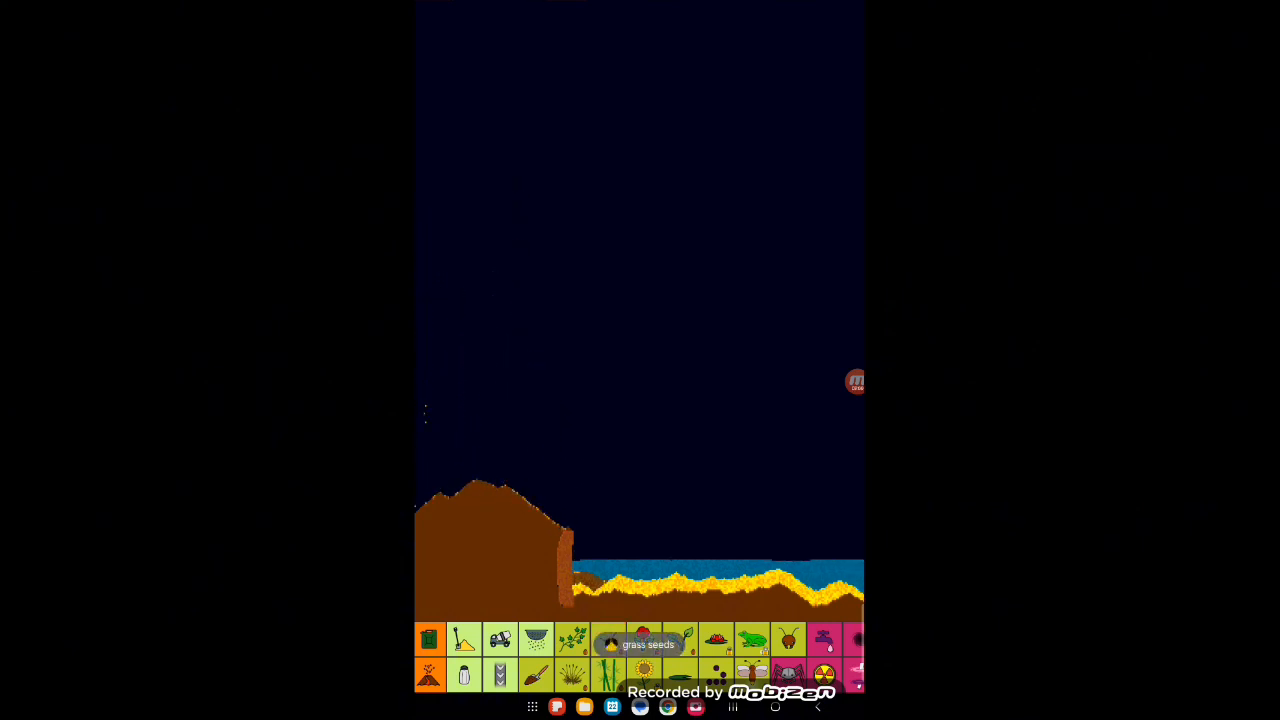
{"action": "mouse_move", "coordinate": [642, 643]}
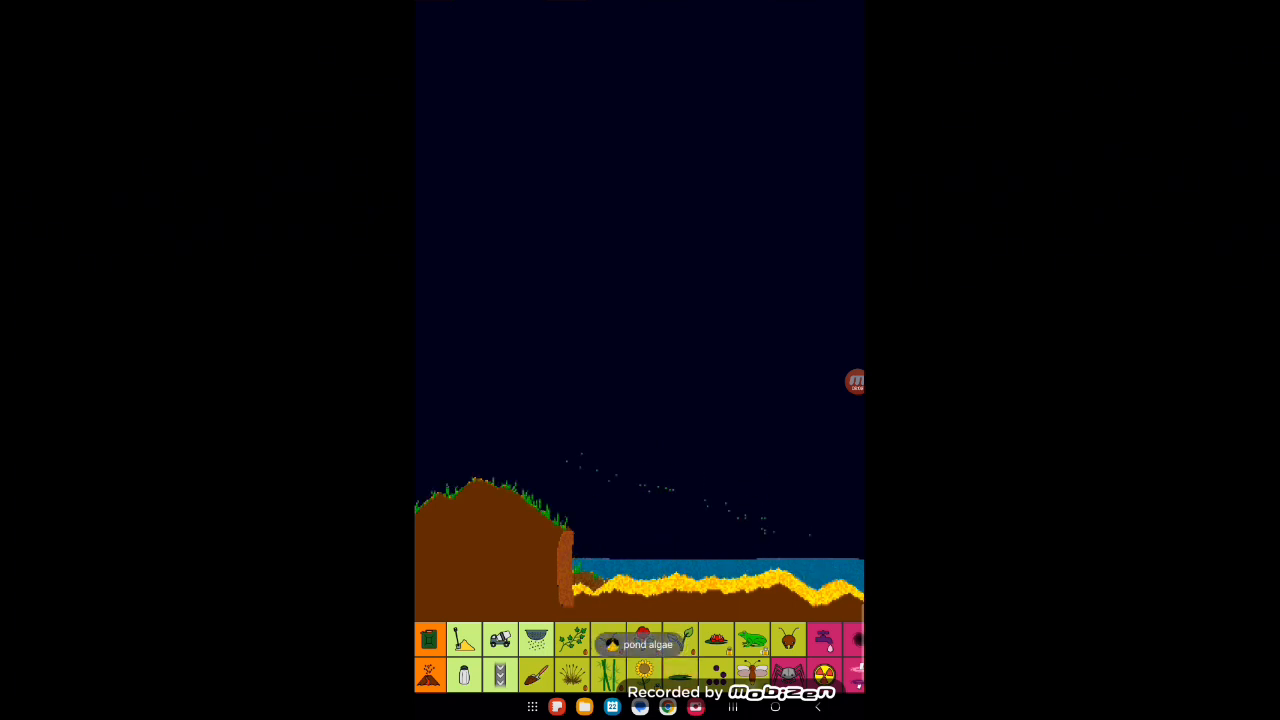
{"action": "mouse_move", "coordinate": [609, 639]}
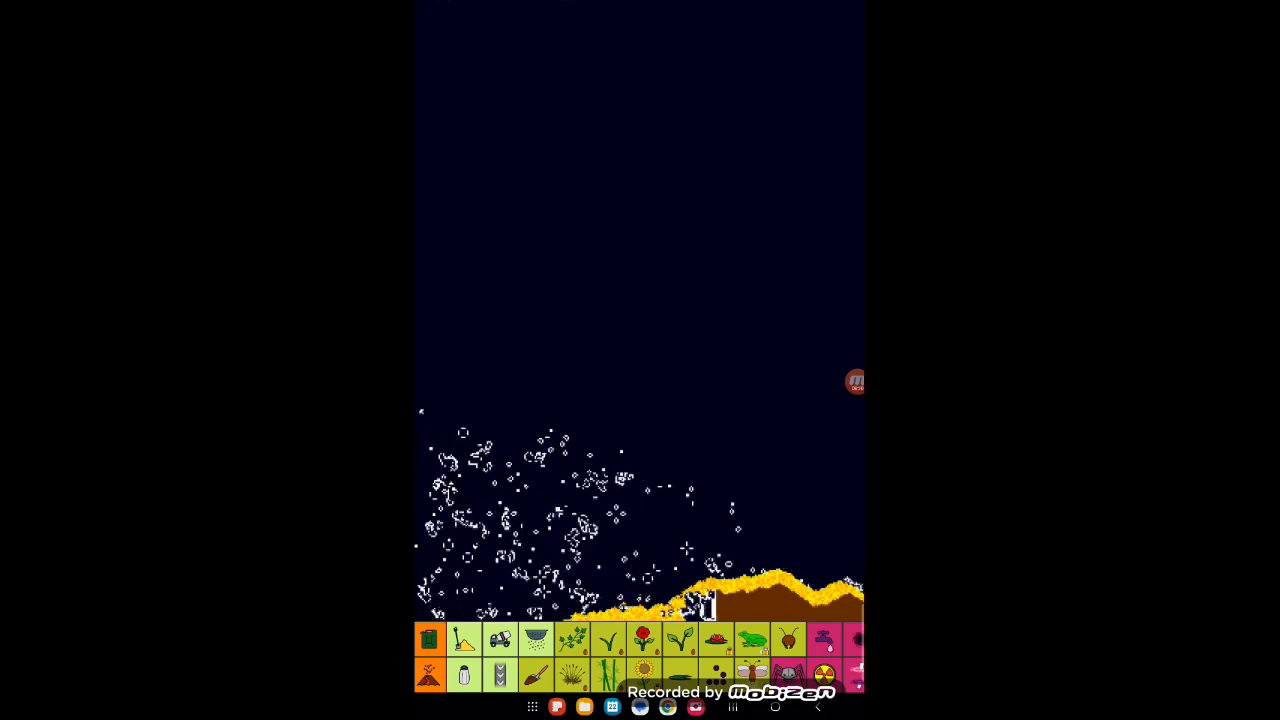
Step: Draw with snow, dismiss the Unlock premium popup, and clear the canvas
{"action": "left_click", "coordinate": [854, 382]}
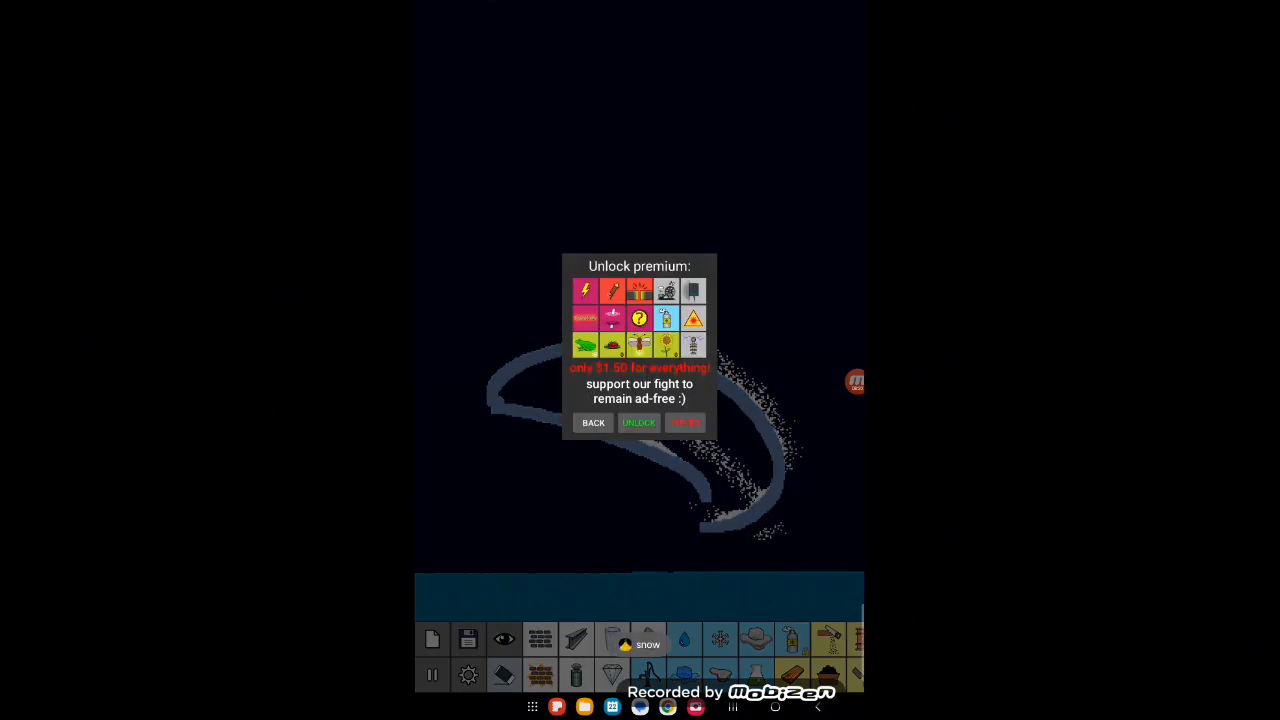
{"action": "left_click", "coordinate": [593, 422]}
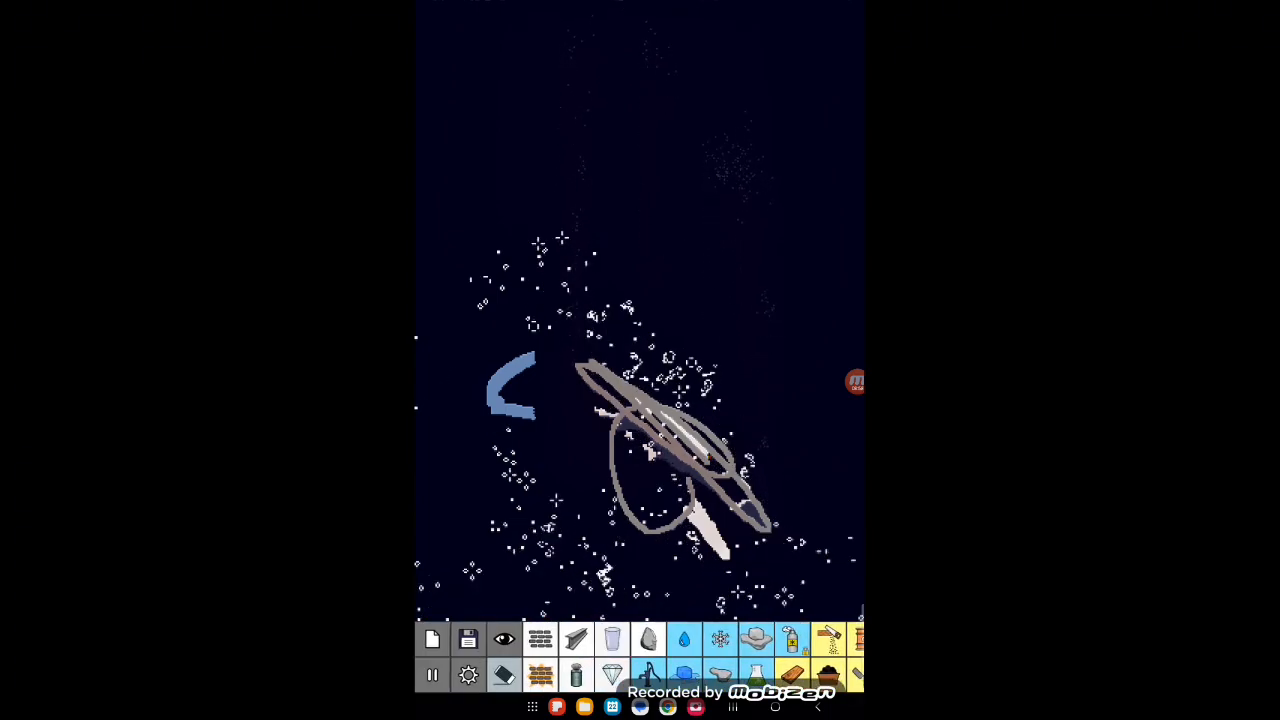
{"action": "left_click", "coordinate": [611, 639]}
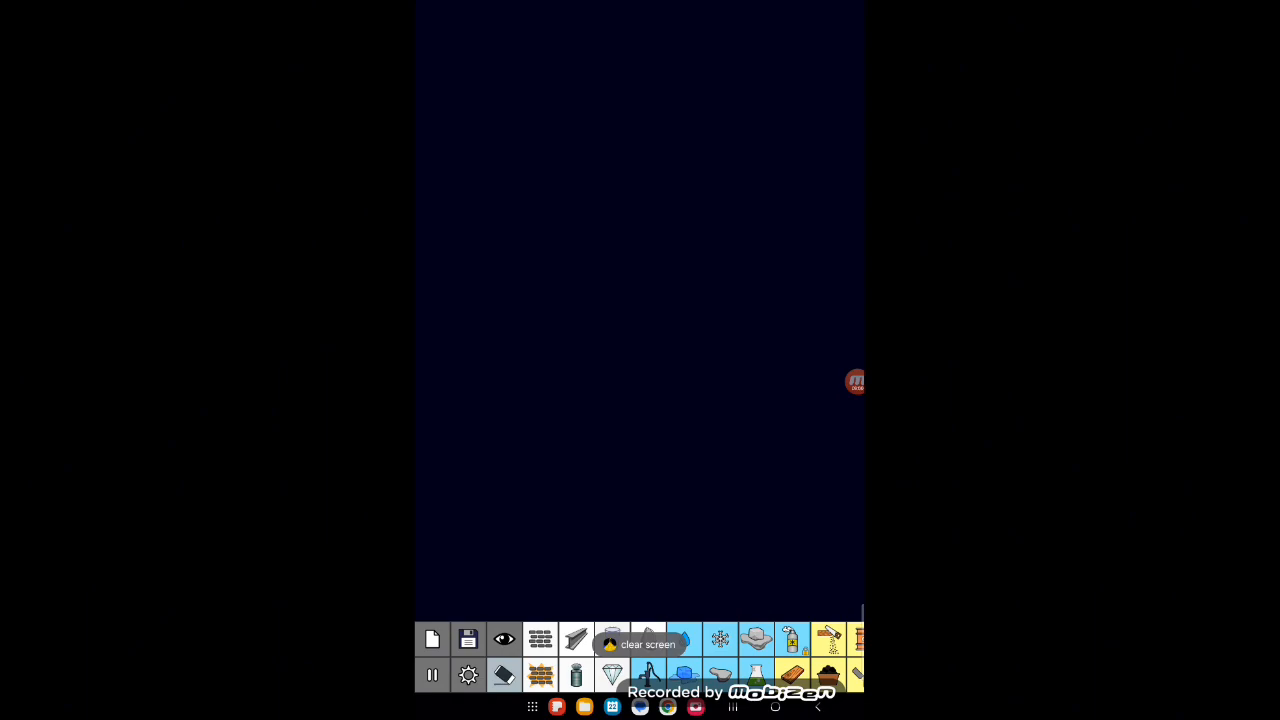